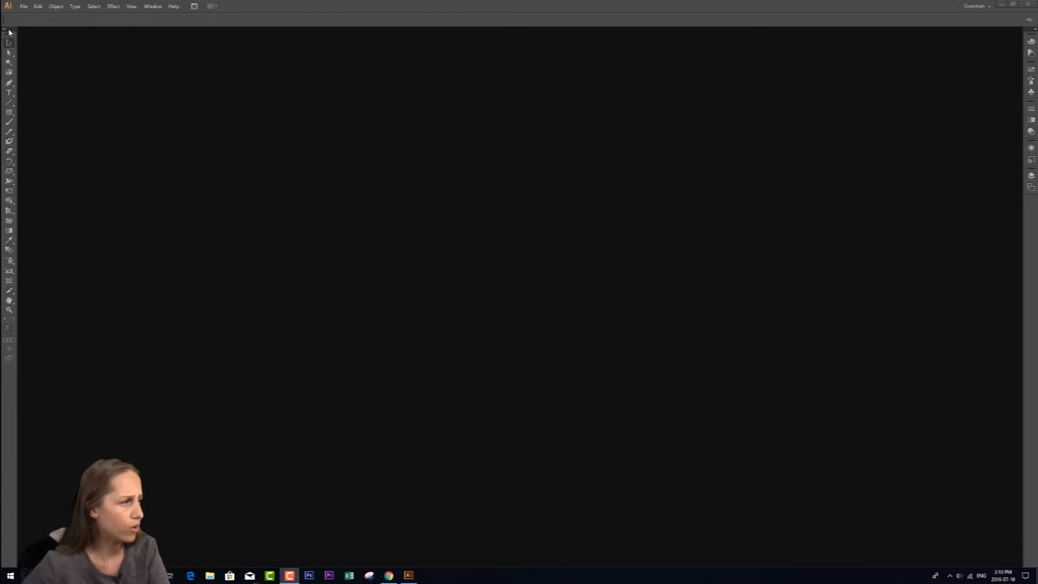
# Float the toolbox over the canvas, then redock it at the left edge as a two-column strip.
pyautogui.moveTo(10, 33); pyautogui.dragTo(311, 72)
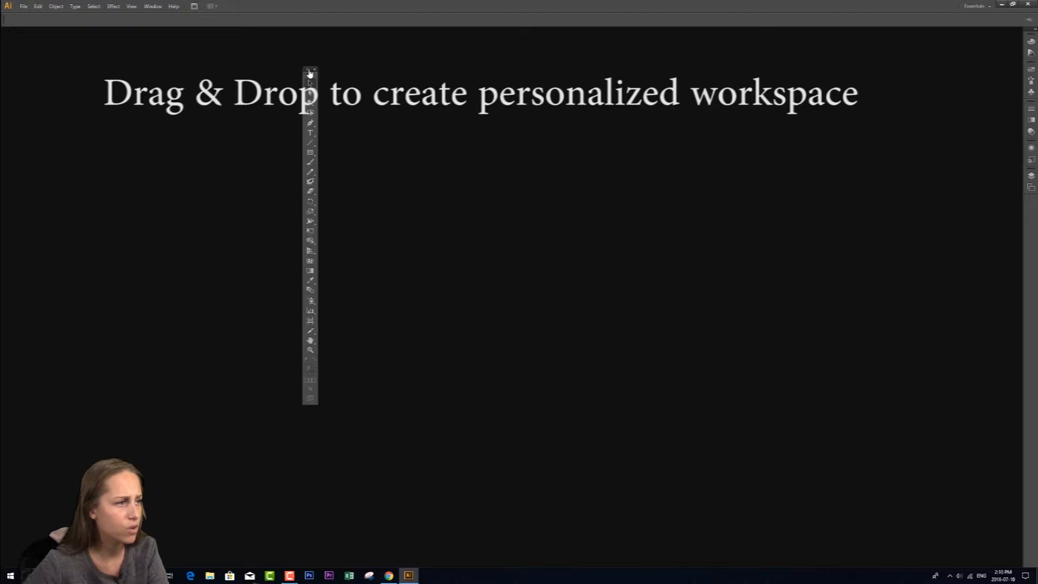
pyautogui.moveTo(310, 72); pyautogui.dragTo(221, 61)
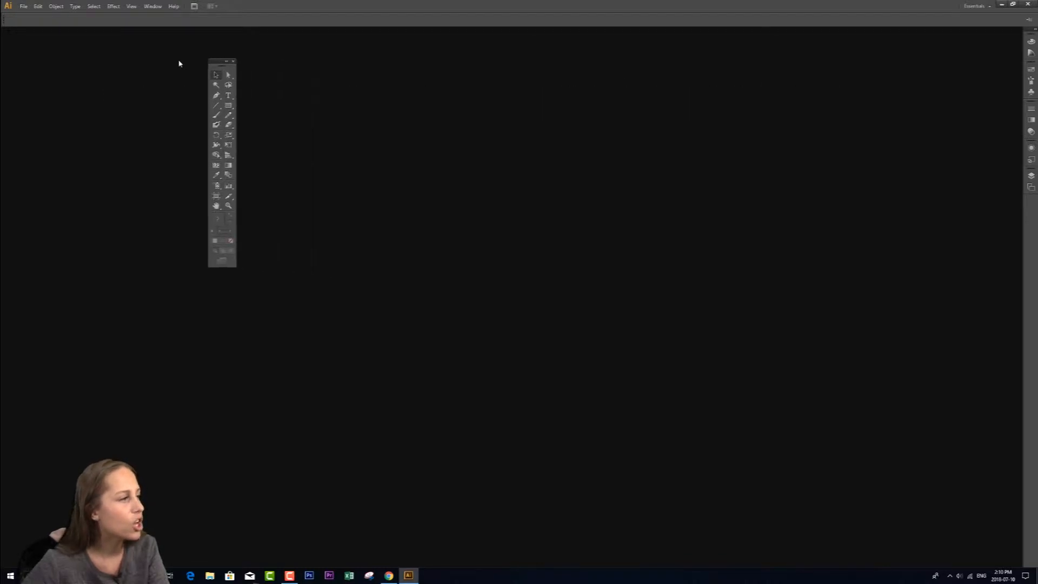
pyautogui.moveTo(221, 62); pyautogui.dragTo(6, 63)
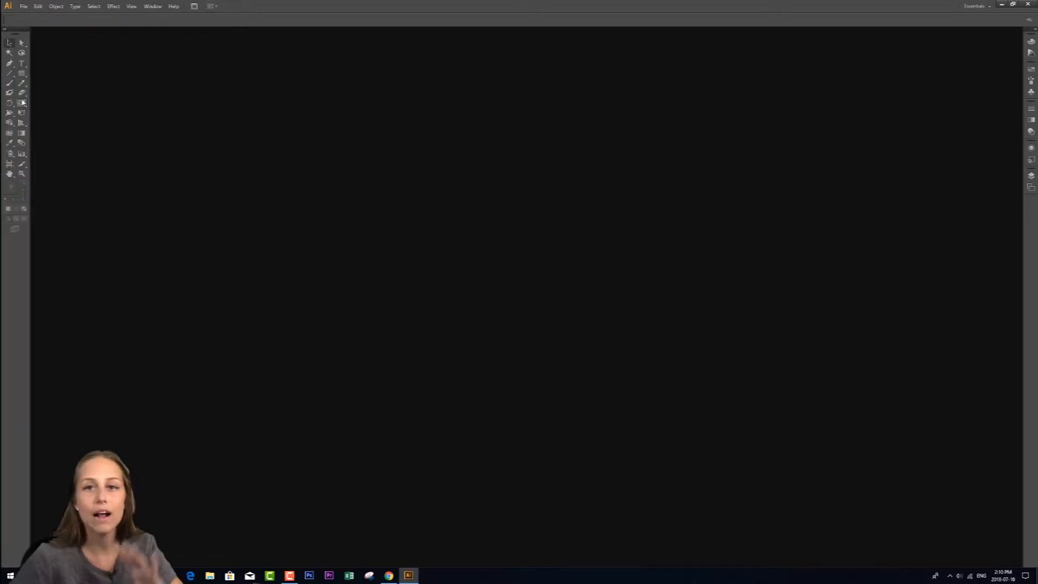
pyautogui.moveTo(9, 93)
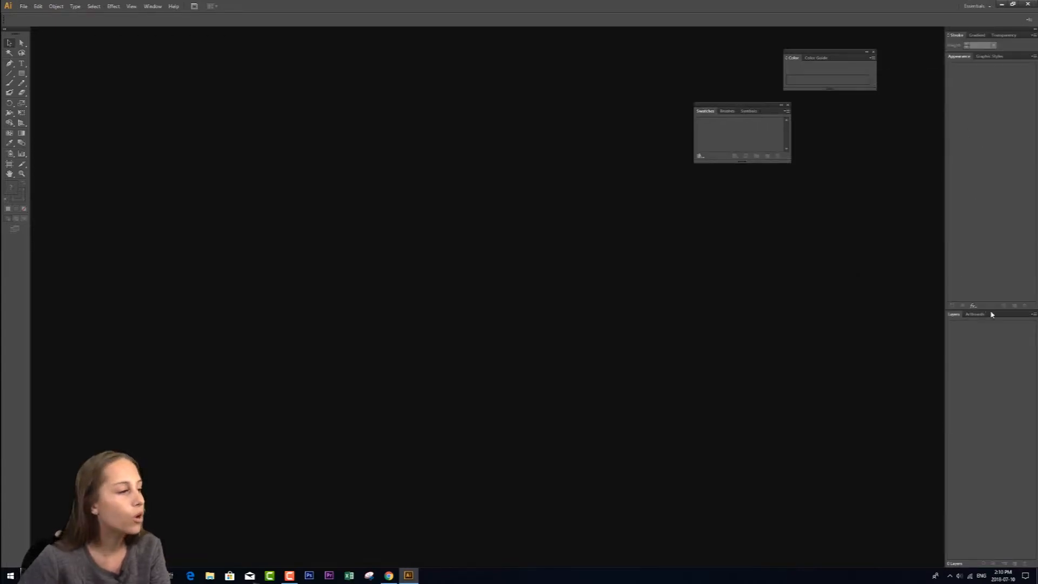
pyautogui.moveTo(740, 107)
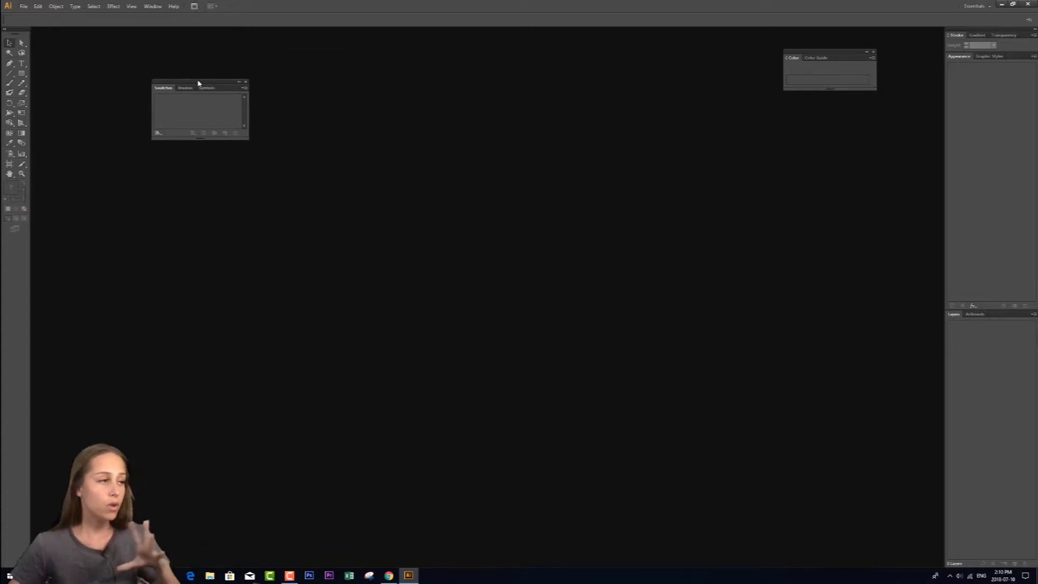
pyautogui.moveTo(143, 62)
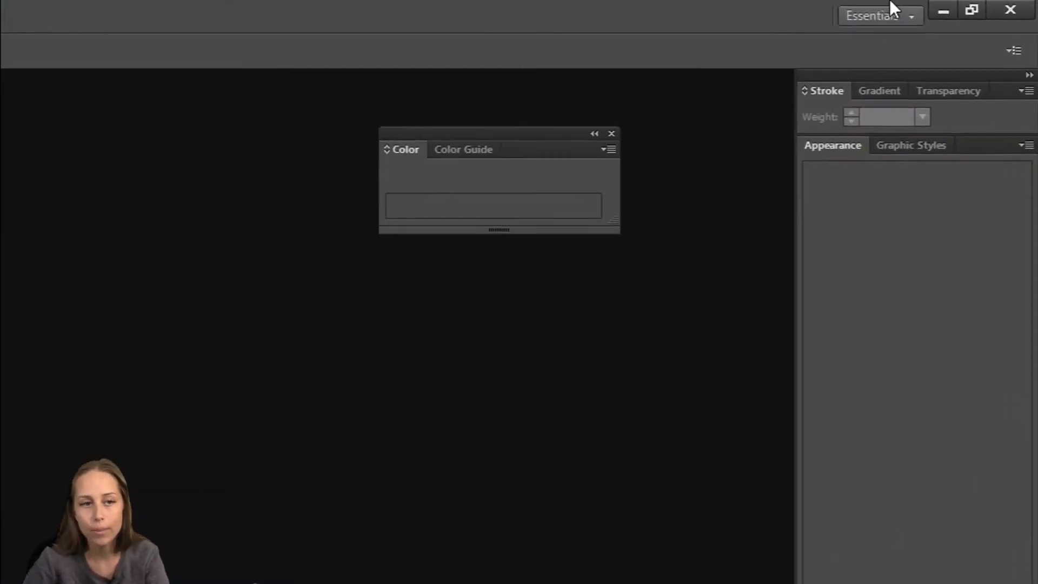
# Cycle the workspace switcher through Layout and Painting, ending on Automation.
pyautogui.click(873, 15)
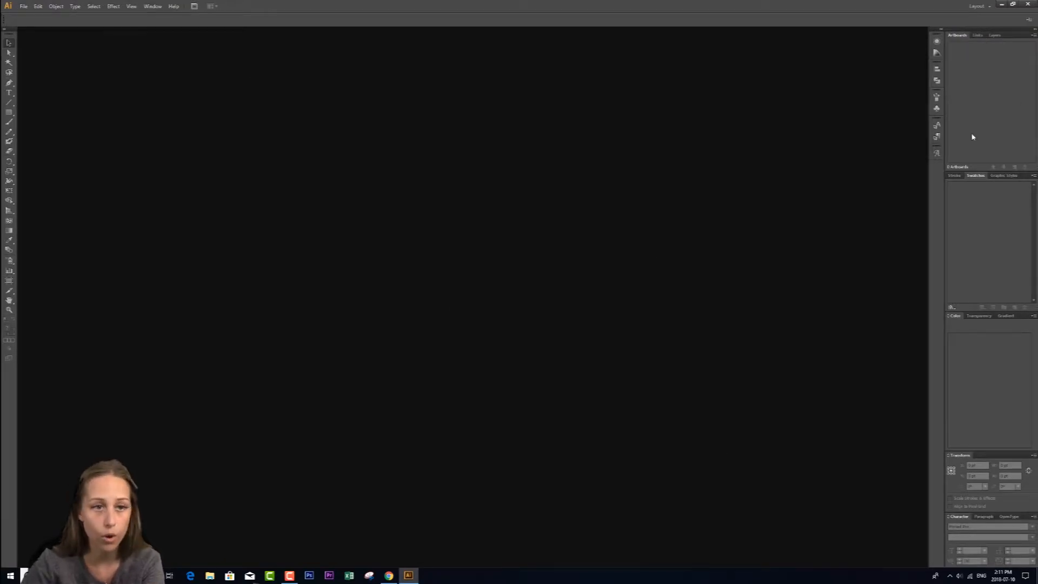
pyautogui.click(979, 6)
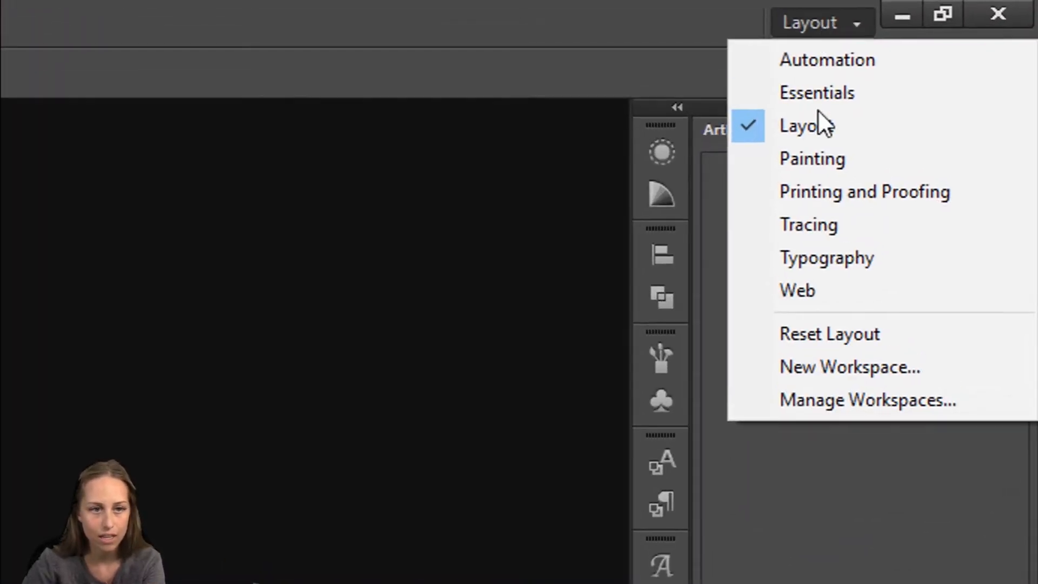
pyautogui.click(812, 158)
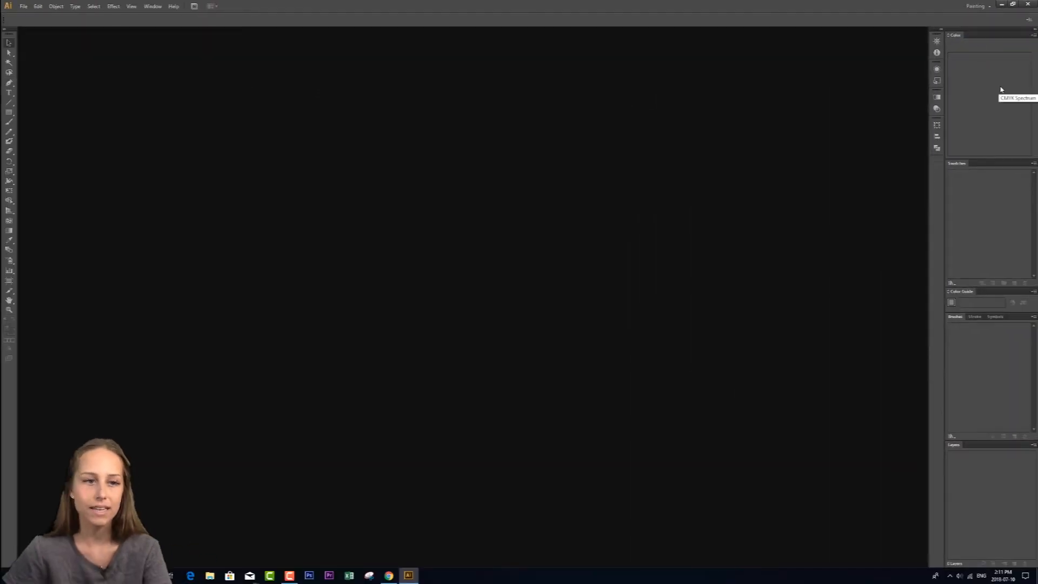
pyautogui.click(976, 7)
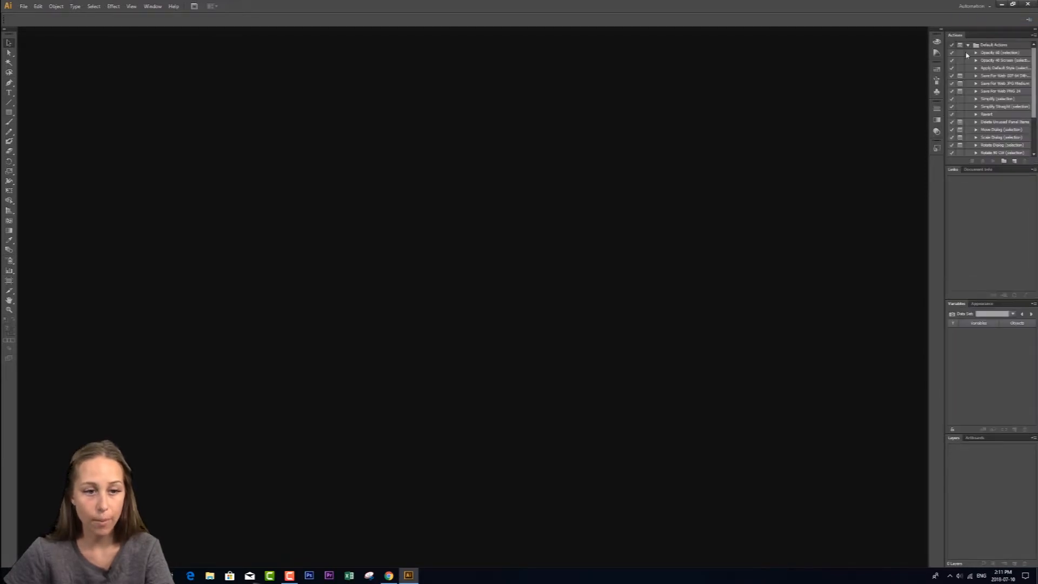
pyautogui.moveTo(4, 263)
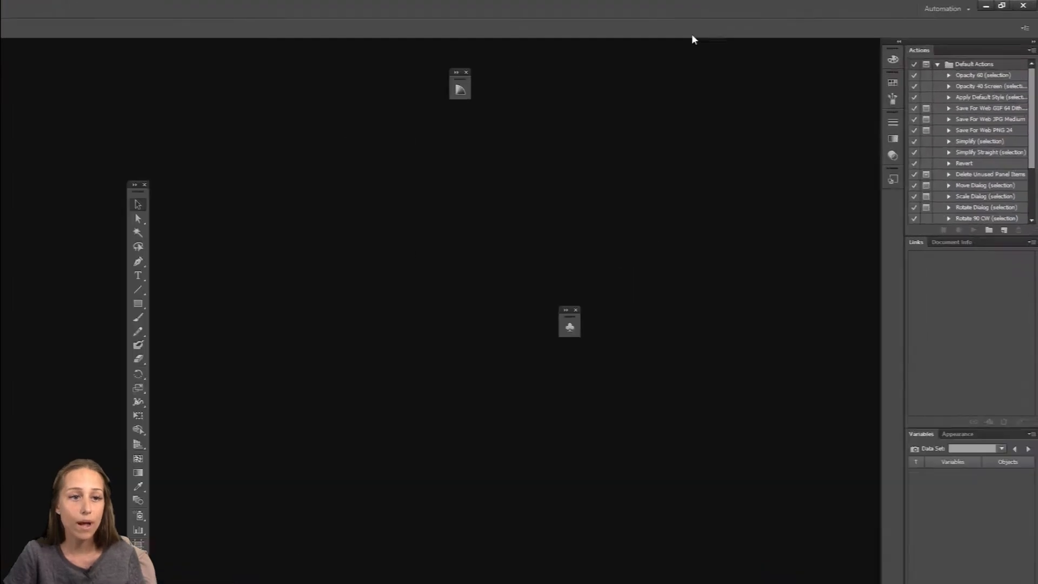
# Reset the Automation workspace so its loosened panels redock in the original layout.
pyautogui.click(943, 9)
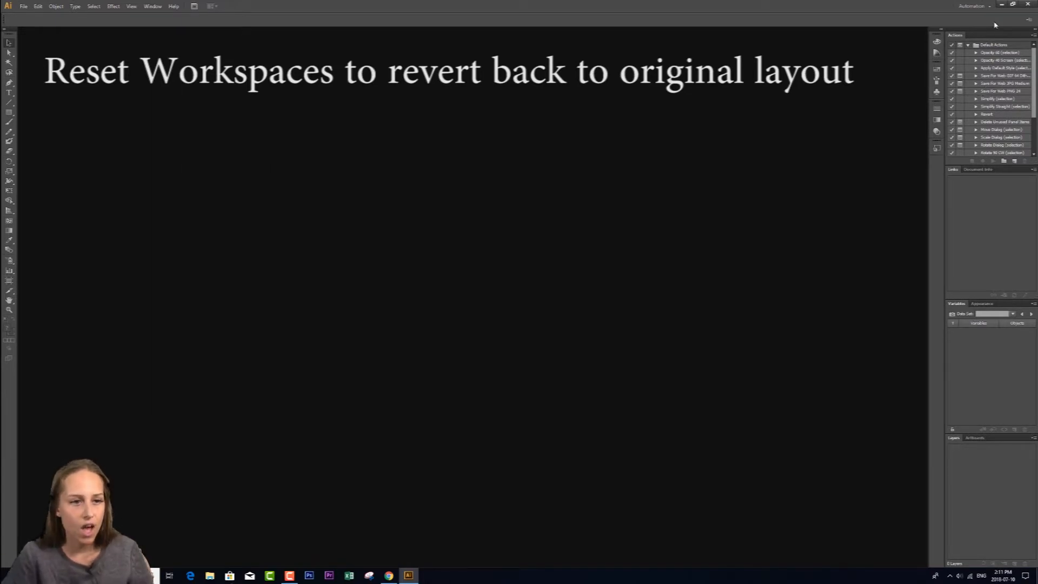
pyautogui.click(973, 6)
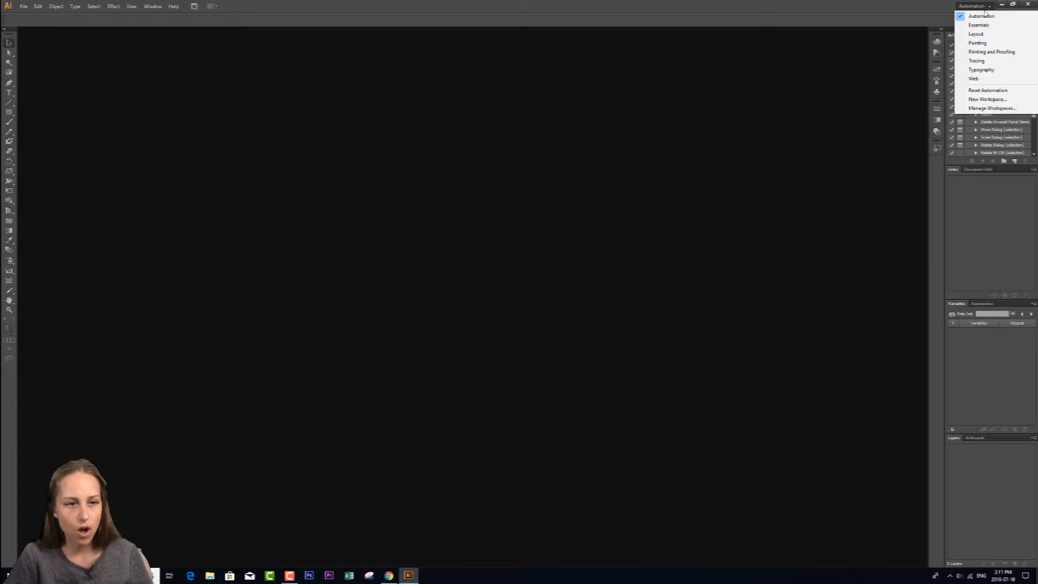
# Return to the Essentials workspace, keeping its floating Color and Graphic Styles panels.
pyautogui.click(979, 25)
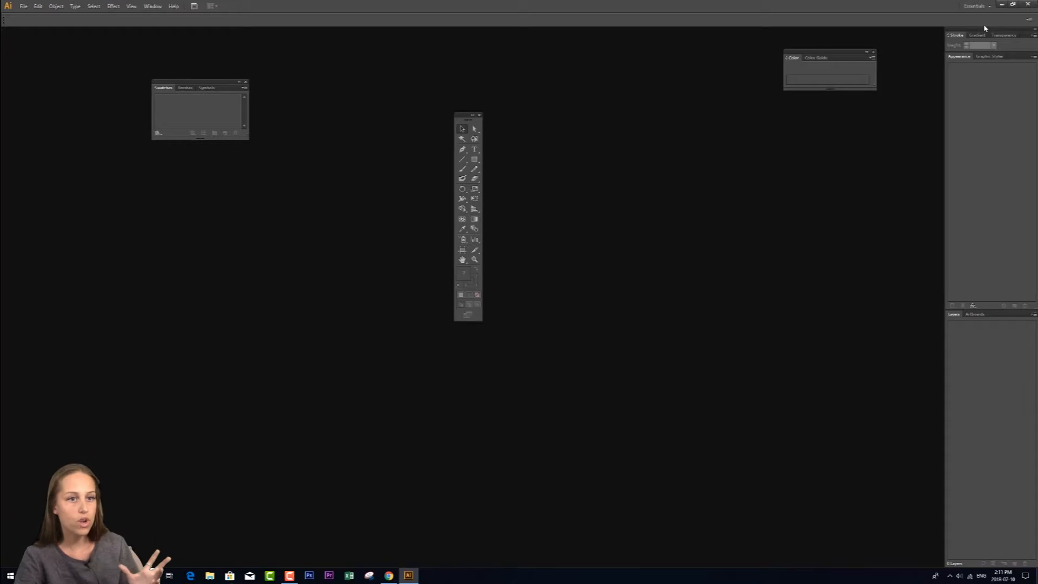
pyautogui.click(974, 6)
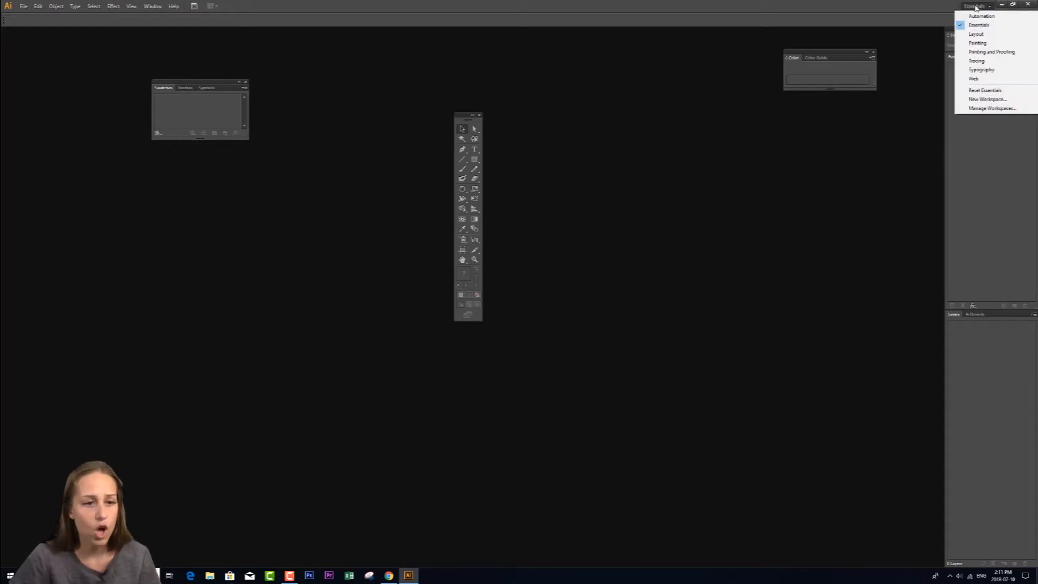
pyautogui.click(978, 25)
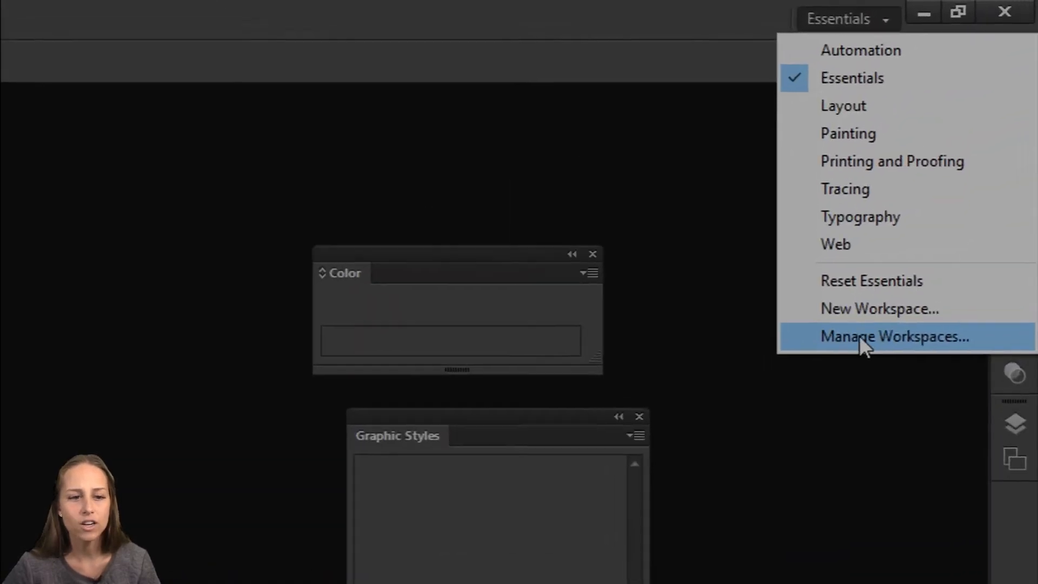
# Save the current panel arrangement as a new workspace named GEORGIA via Manage Workspaces.
pyautogui.click(893, 337)
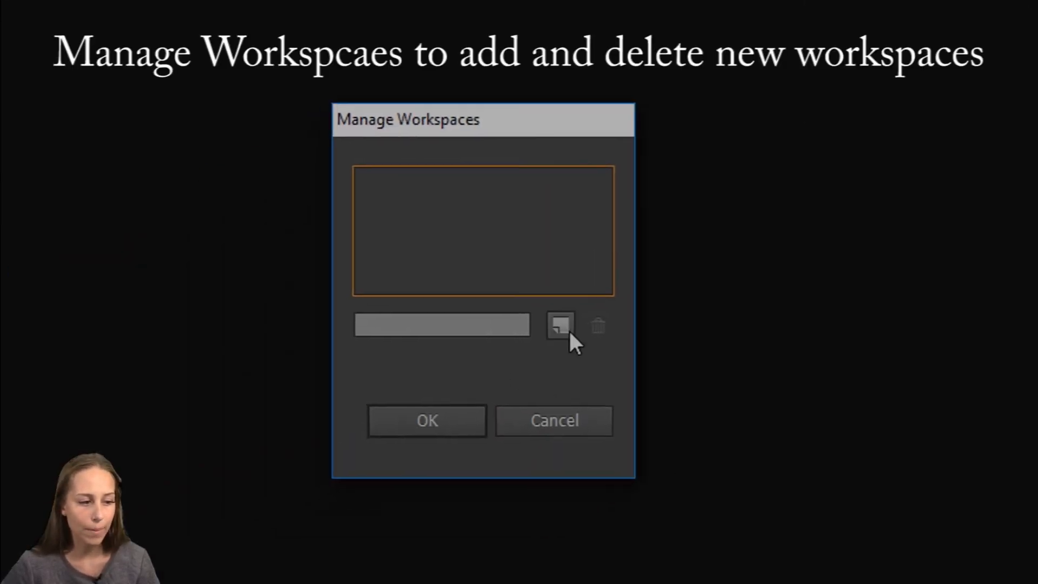
pyautogui.click(560, 326)
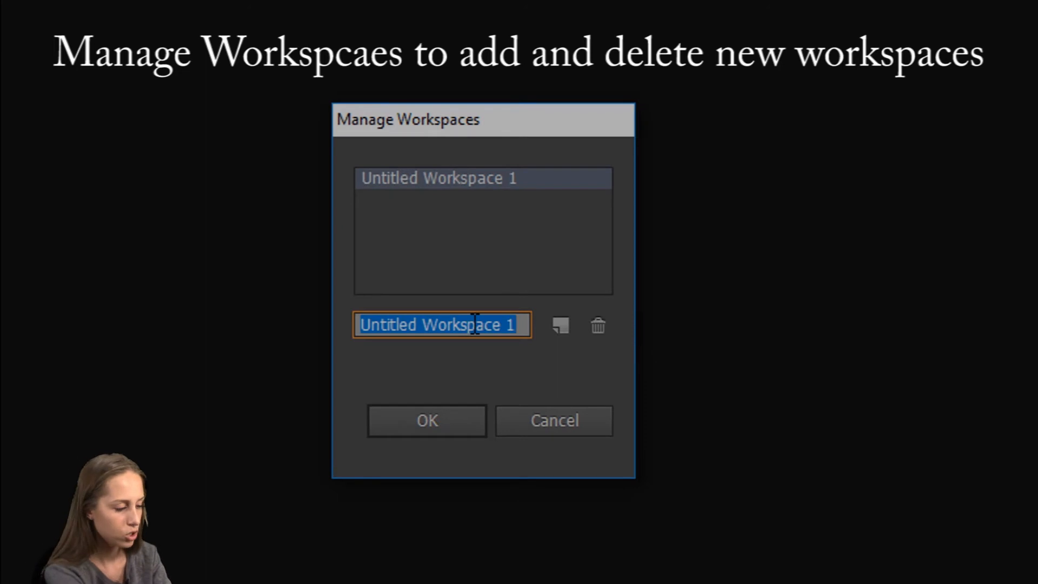
pyautogui.write('GEOIRGIA')
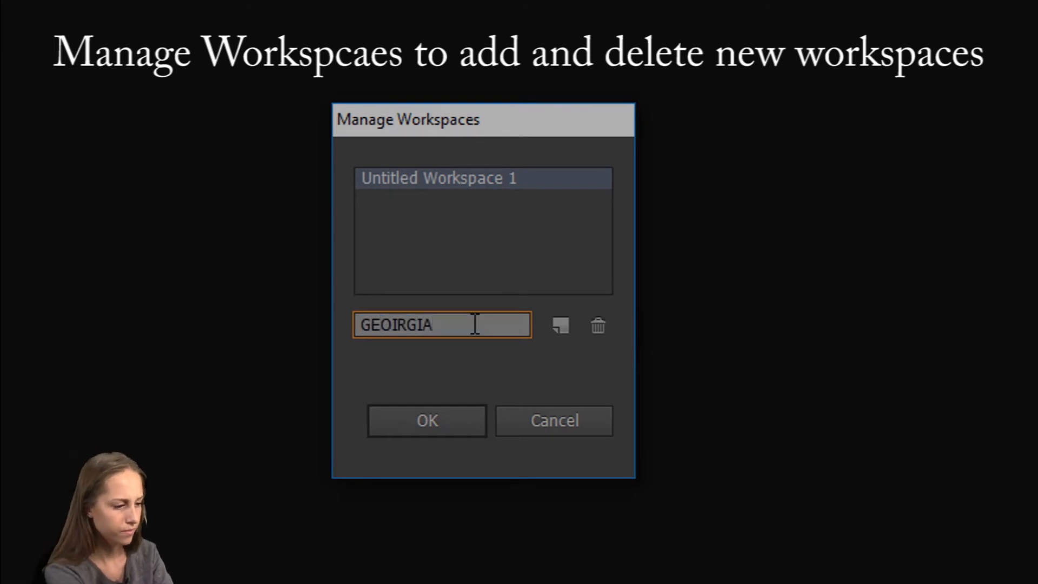
pyautogui.write('GEORGIA')
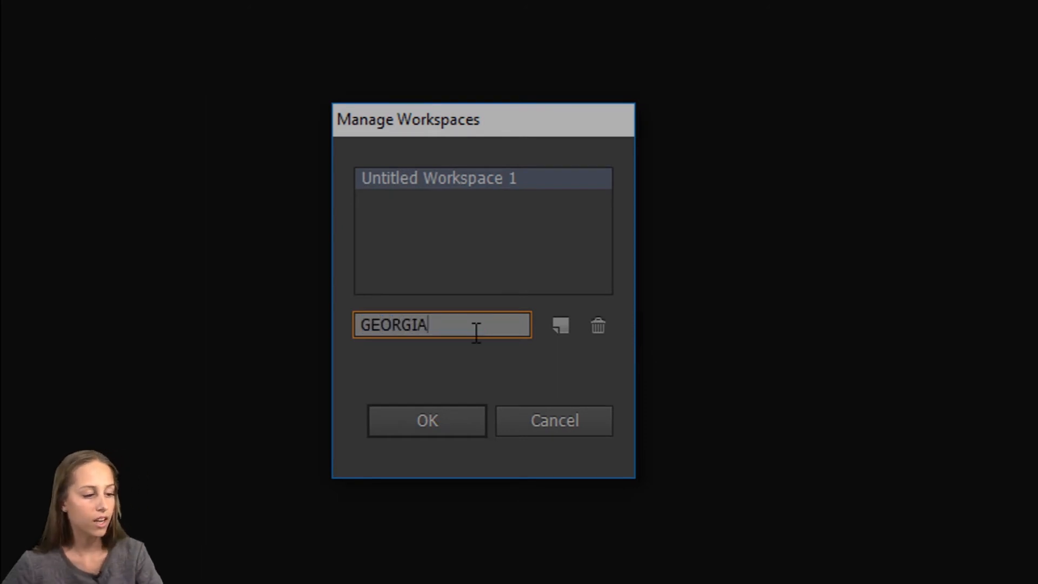
pyautogui.click(427, 420)
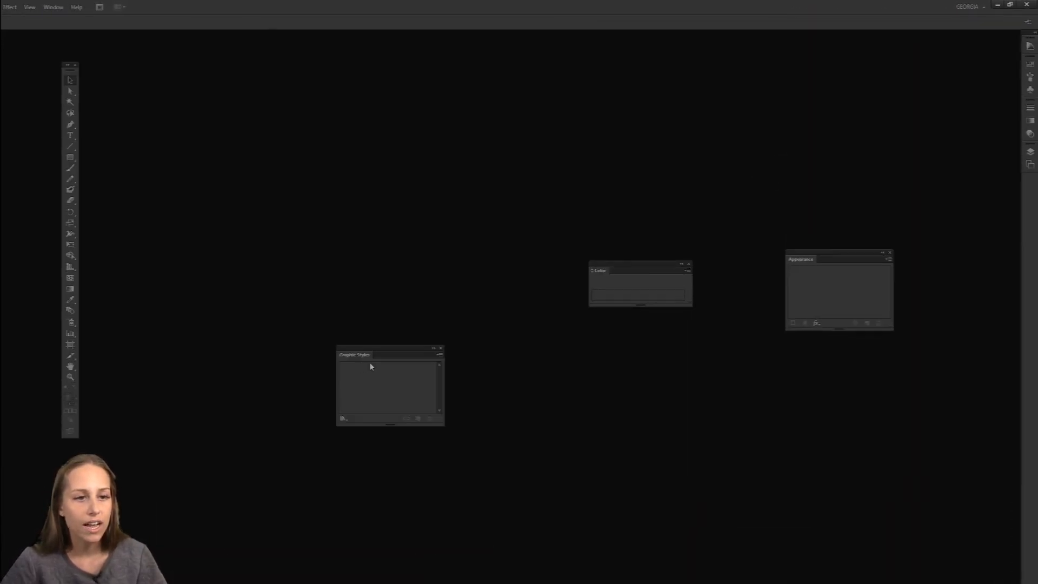
# Reset GEORGIA, then delete it in Manage Workspaces and confirm, leaving Essentials active.
pyautogui.click(969, 7)
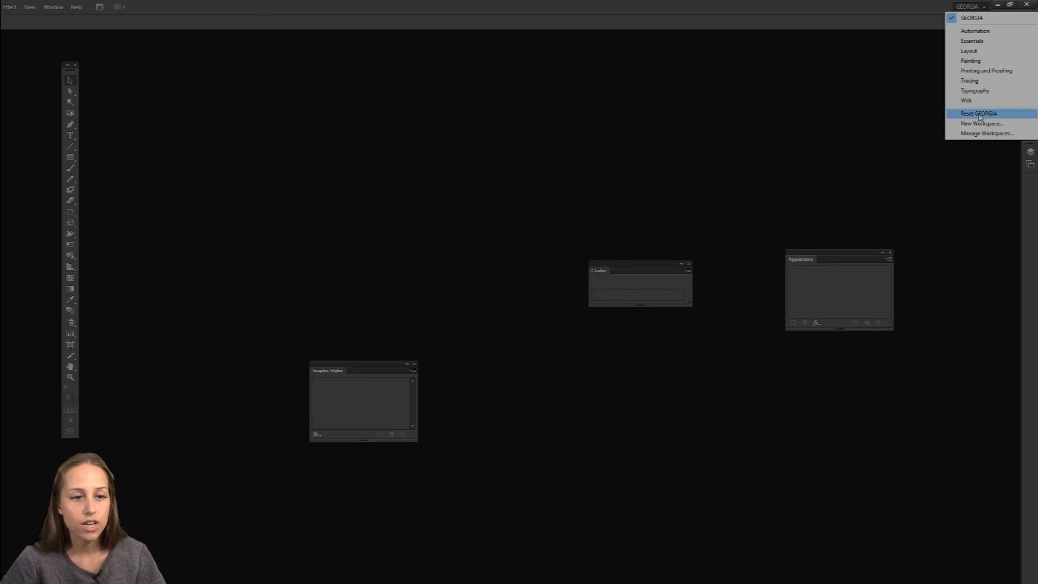
pyautogui.click(978, 112)
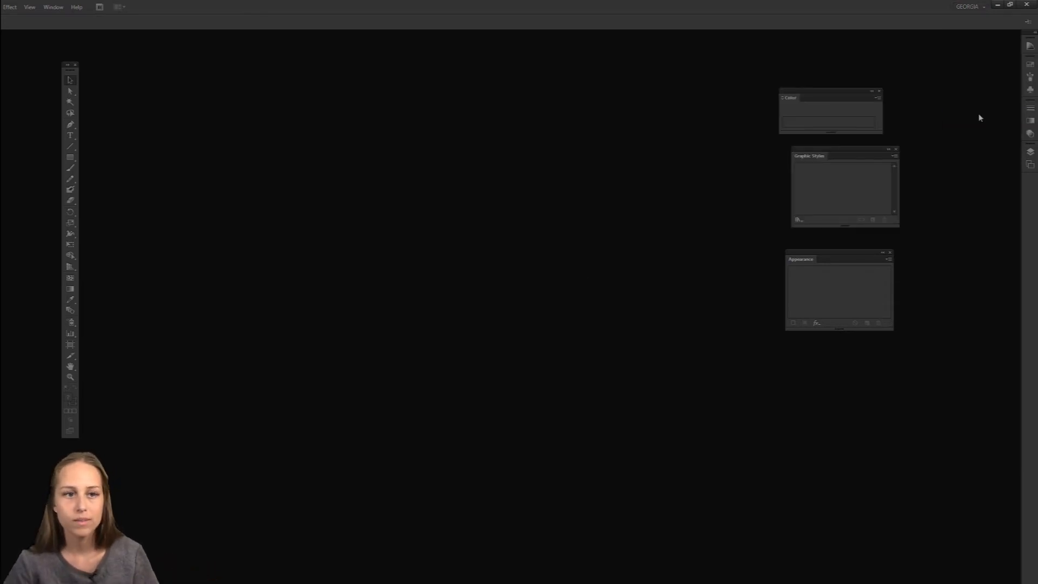
pyautogui.click(969, 6)
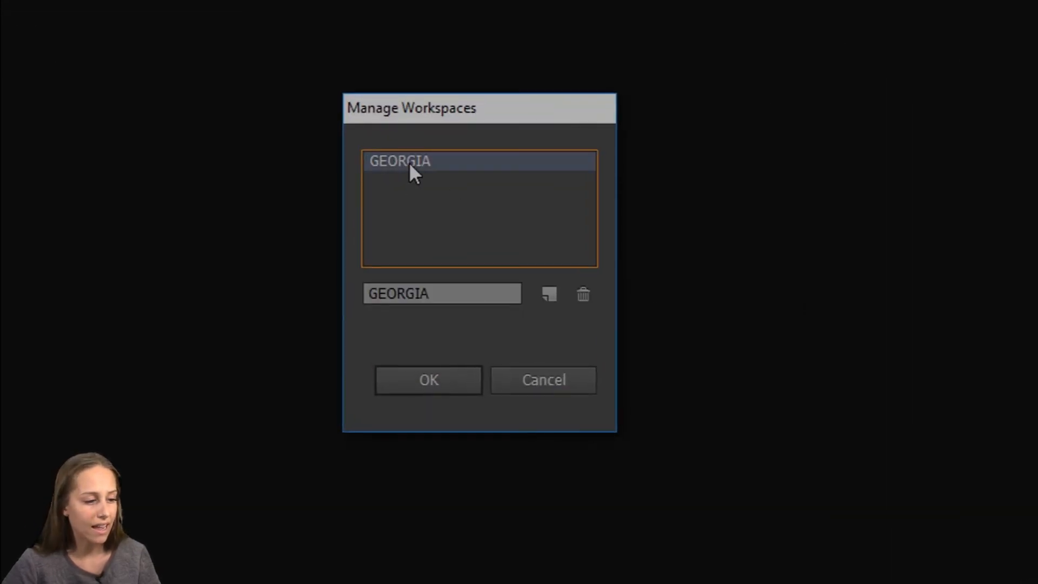
pyautogui.click(582, 294)
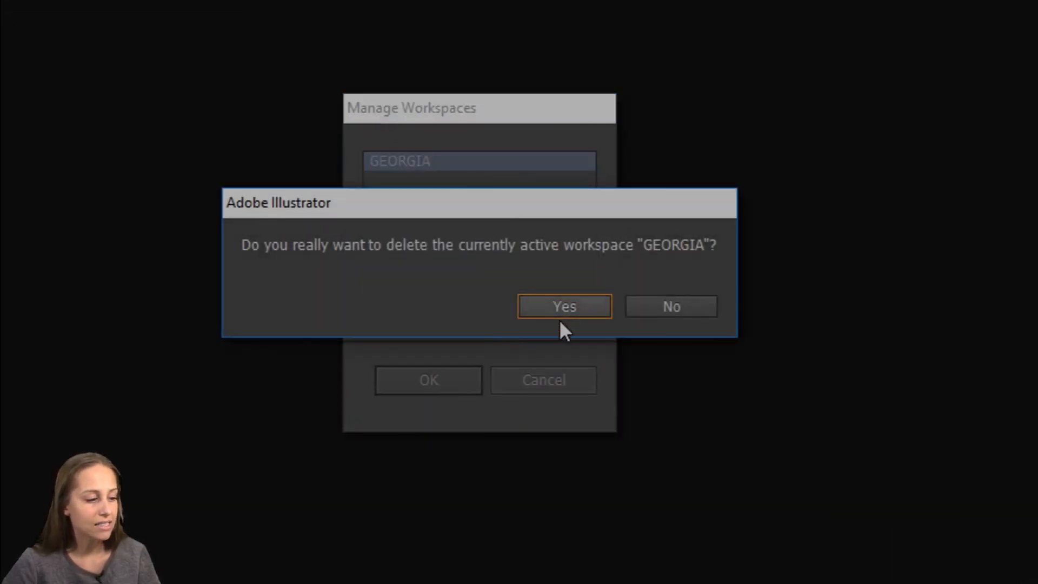
pyautogui.click(564, 306)
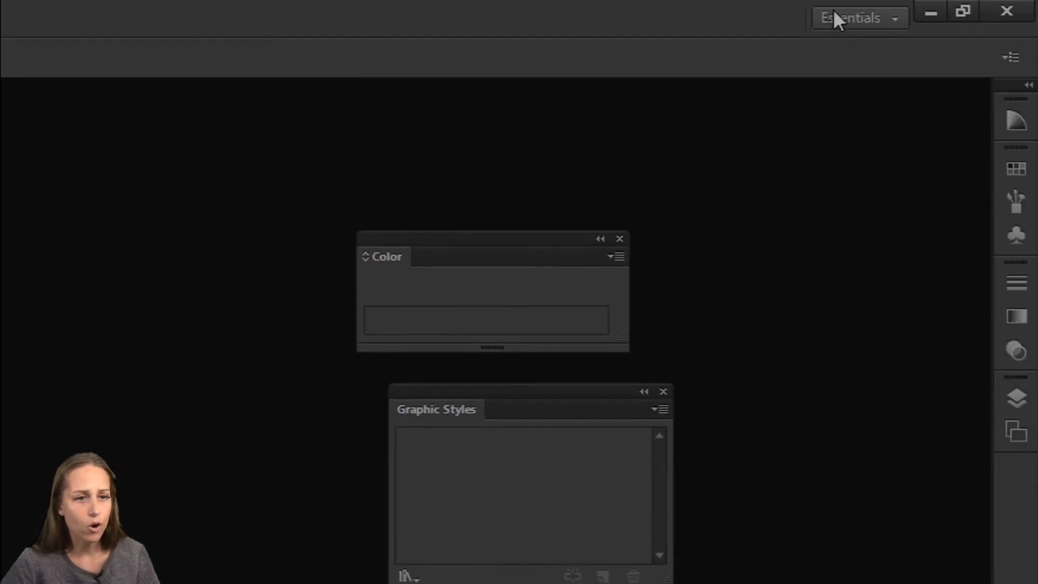
# Reset Essentials to its default docked layout with no floating panels.
pyautogui.click(859, 17)
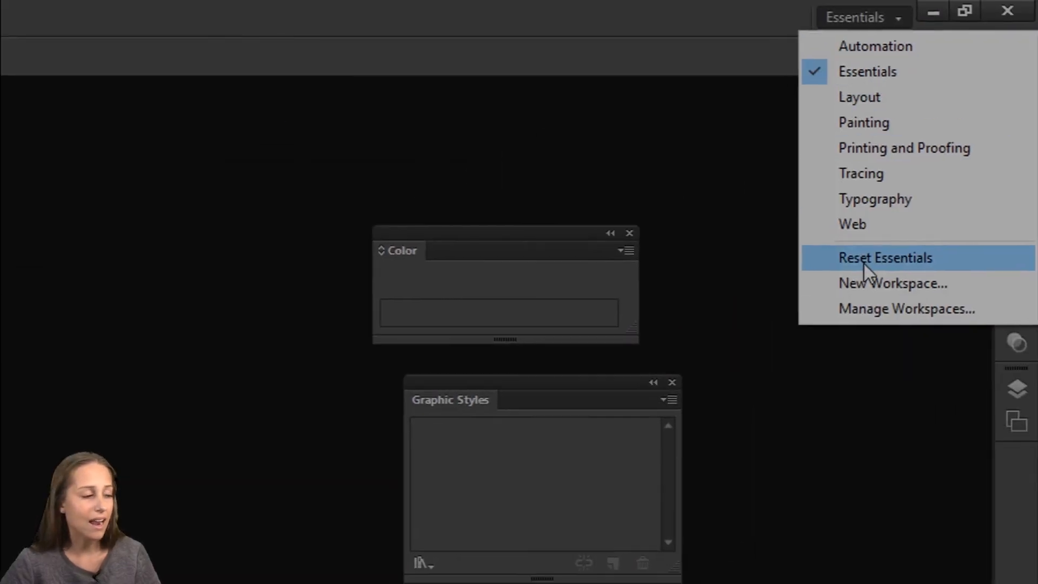
pyautogui.click(886, 258)
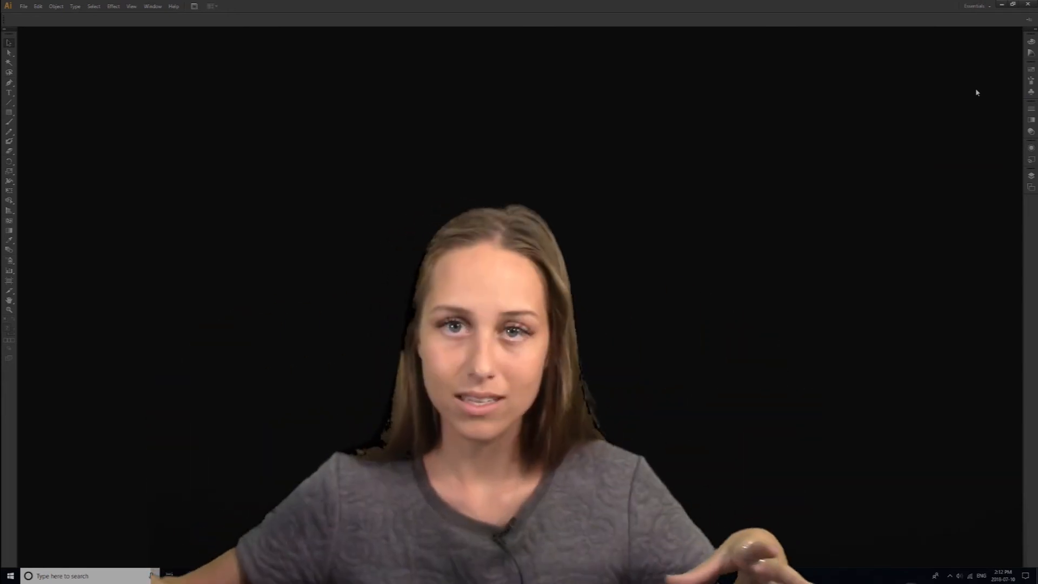